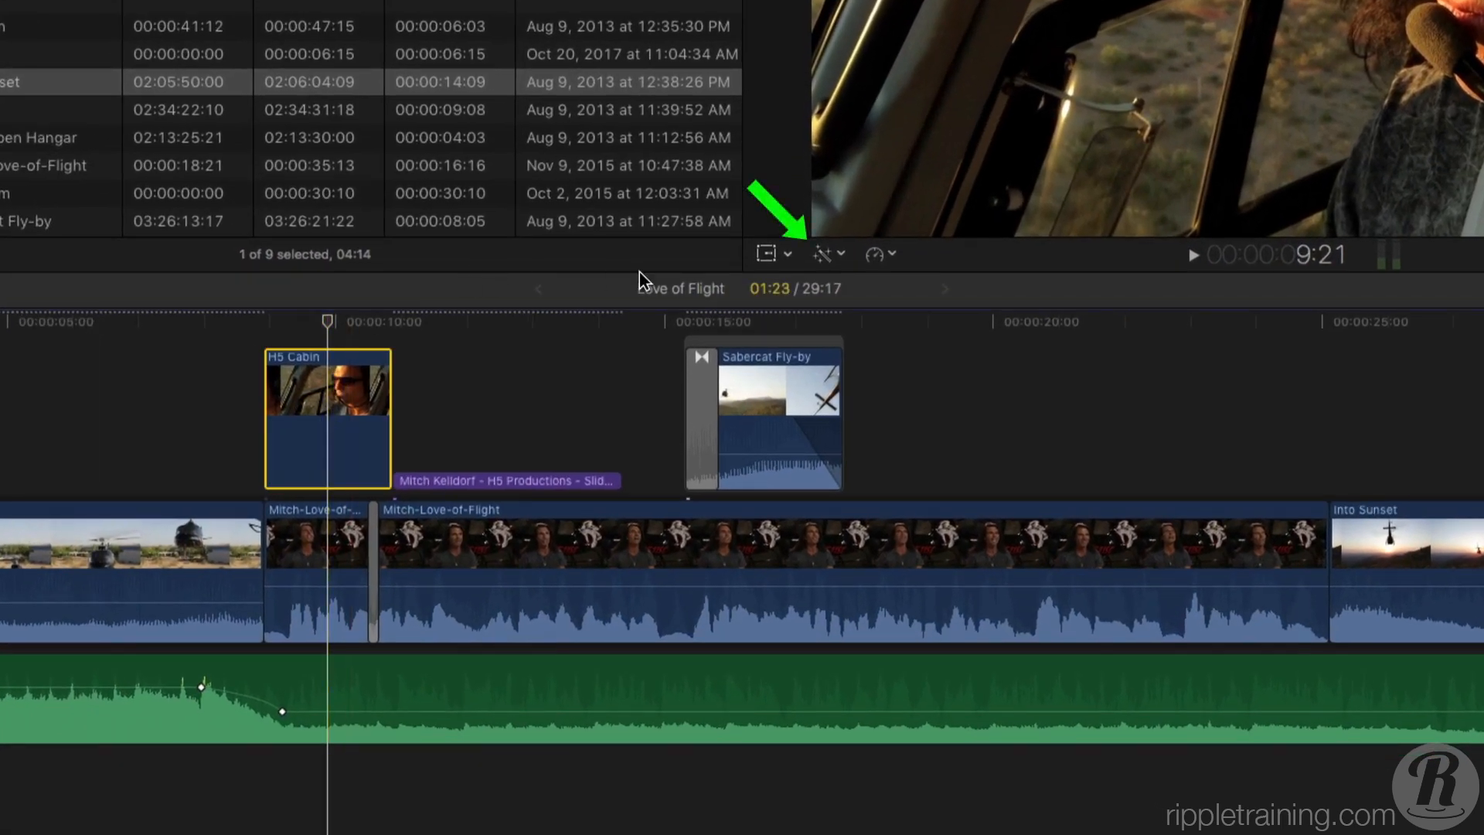
- Apply Balance Color to the H5 Cabin clip from the Enhancements menu
left_click(821, 252)
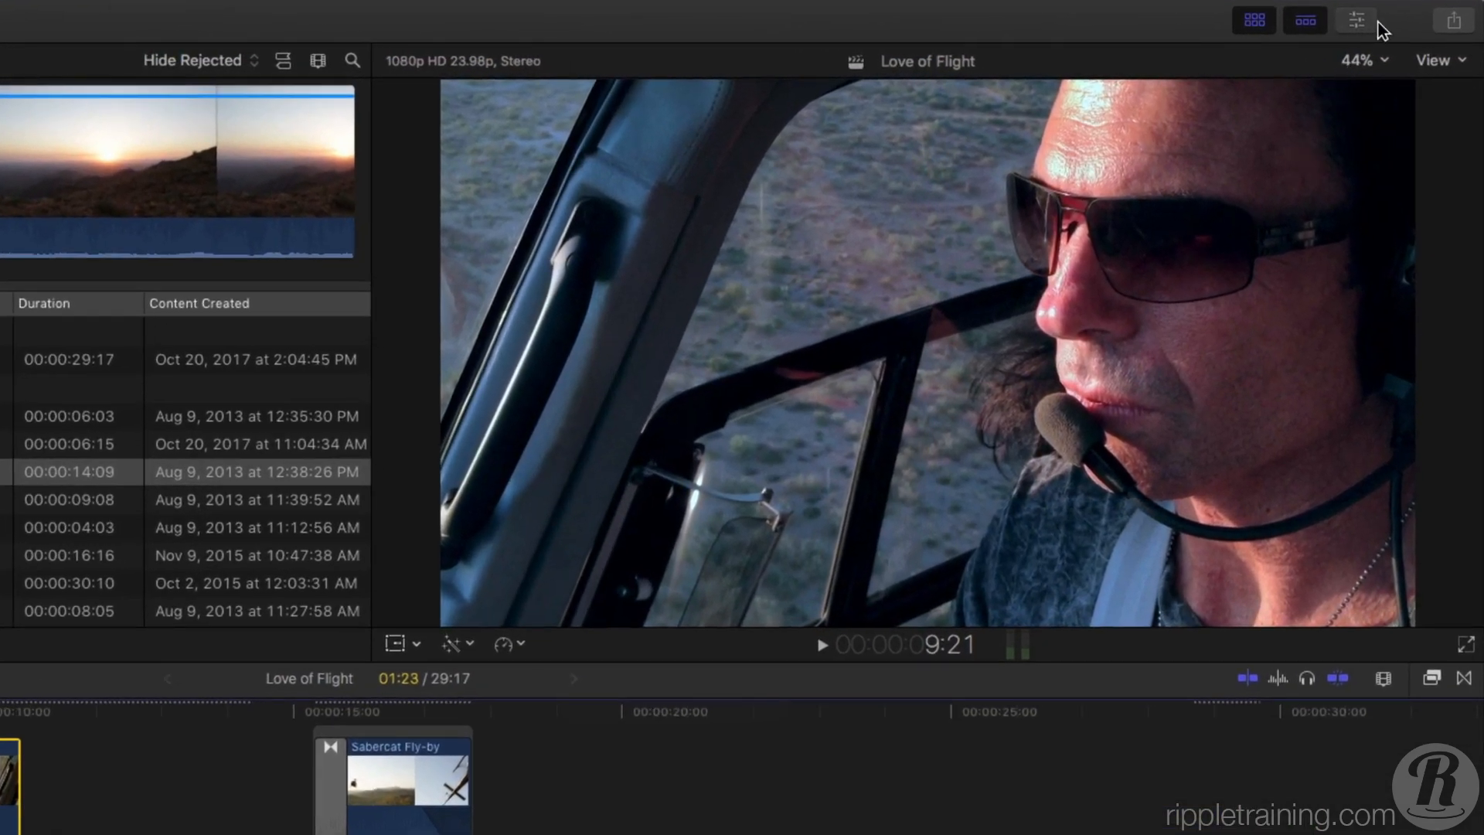
- Set the Balance Color method in the Inspector to White Balance
left_click(1353, 20)
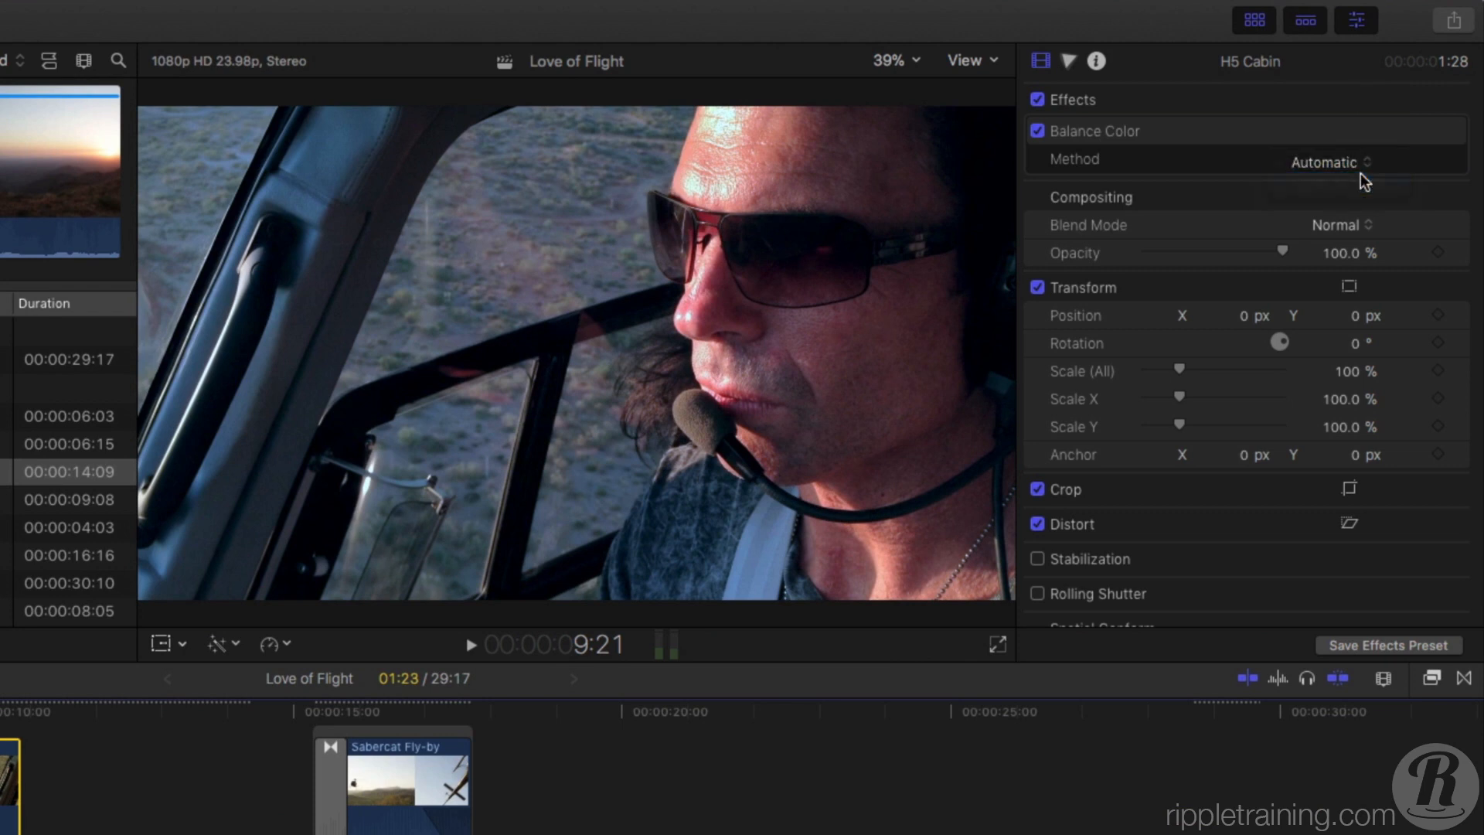
left_click(1323, 161)
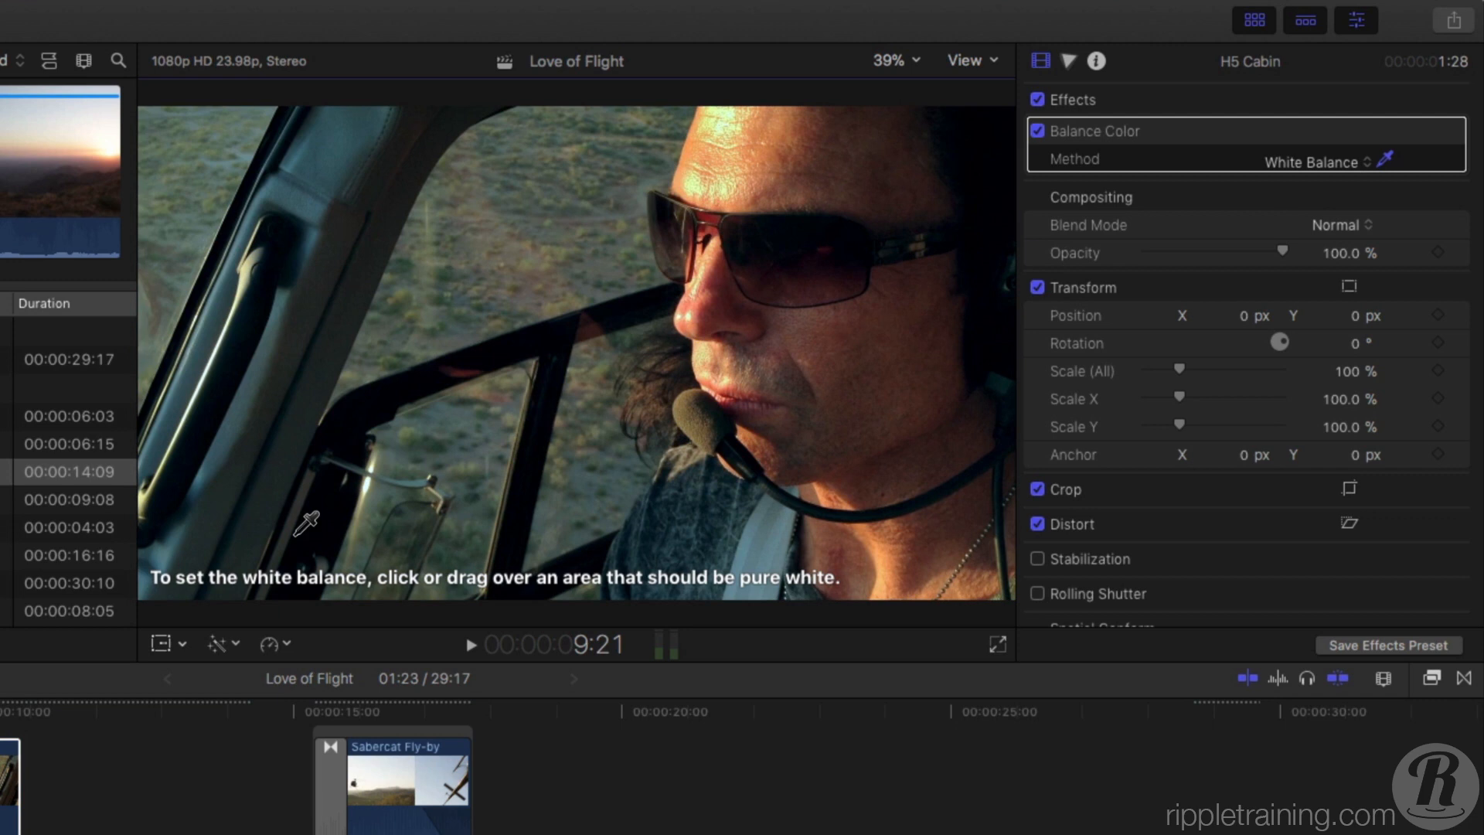
mouse_move(1039, 159)
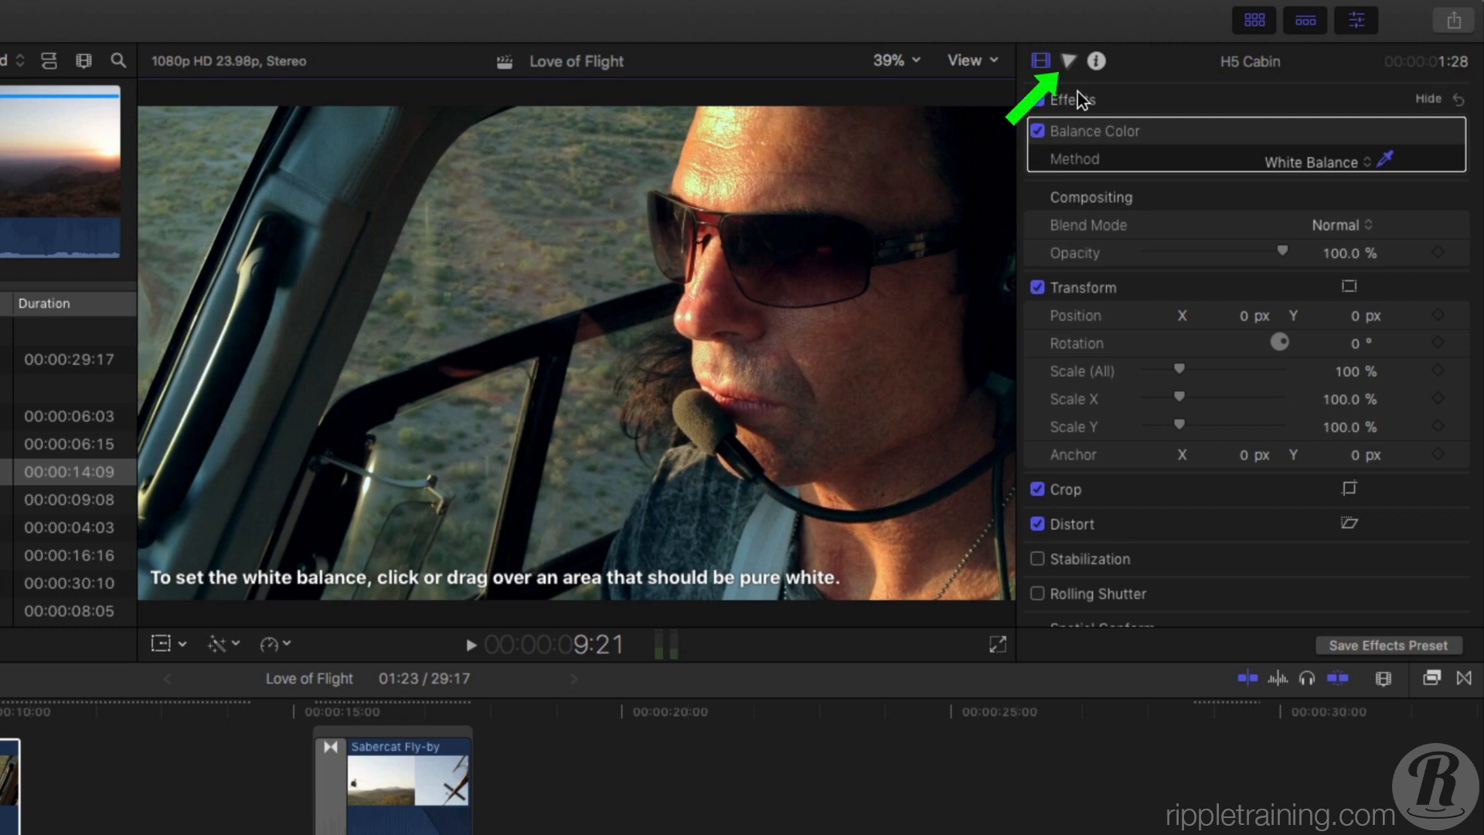
- Show the Color inspector and scroll to the ORANGE vs SAT curve
left_click(1071, 60)
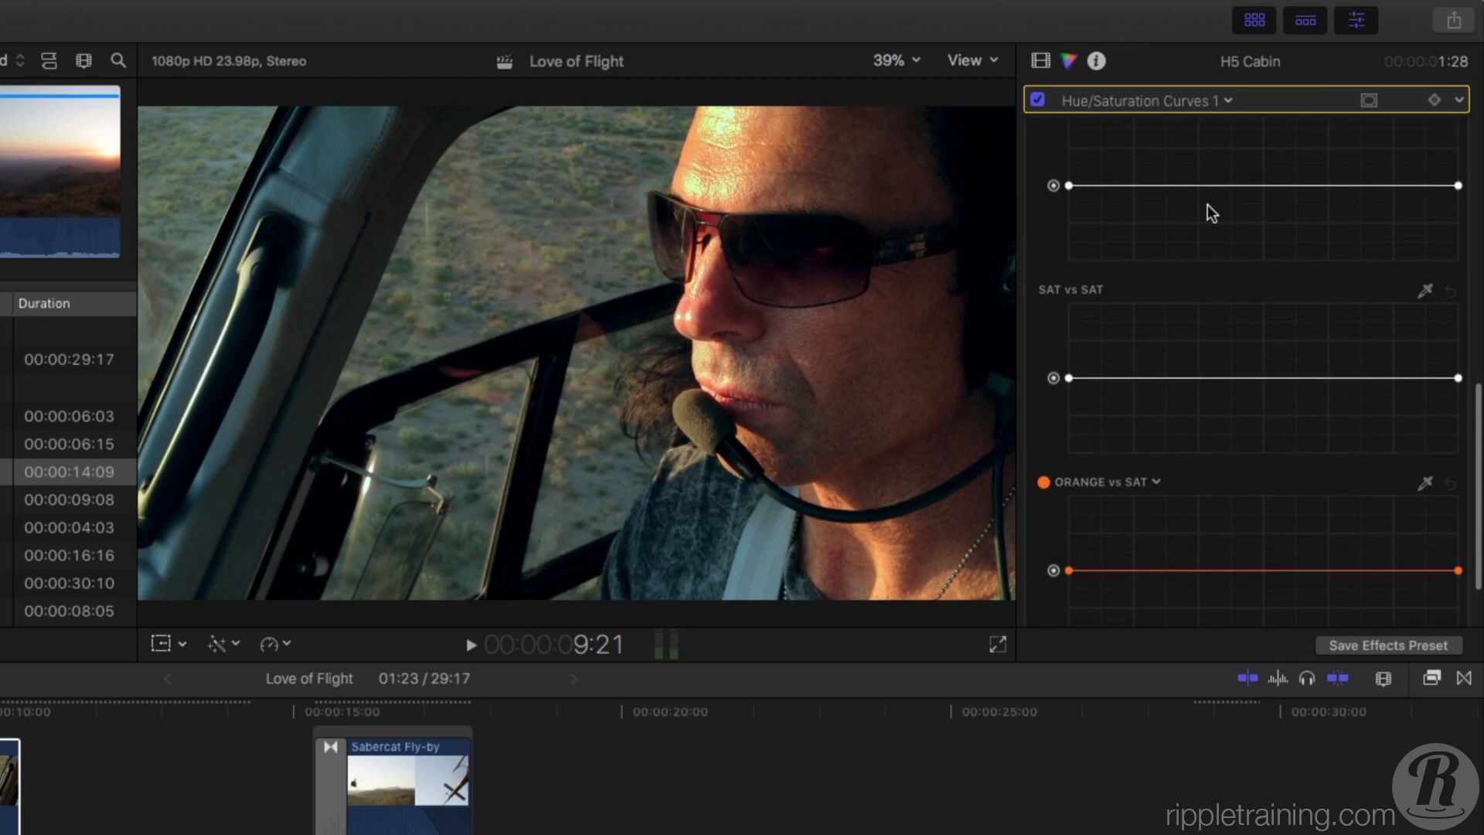
scroll("down", 3)
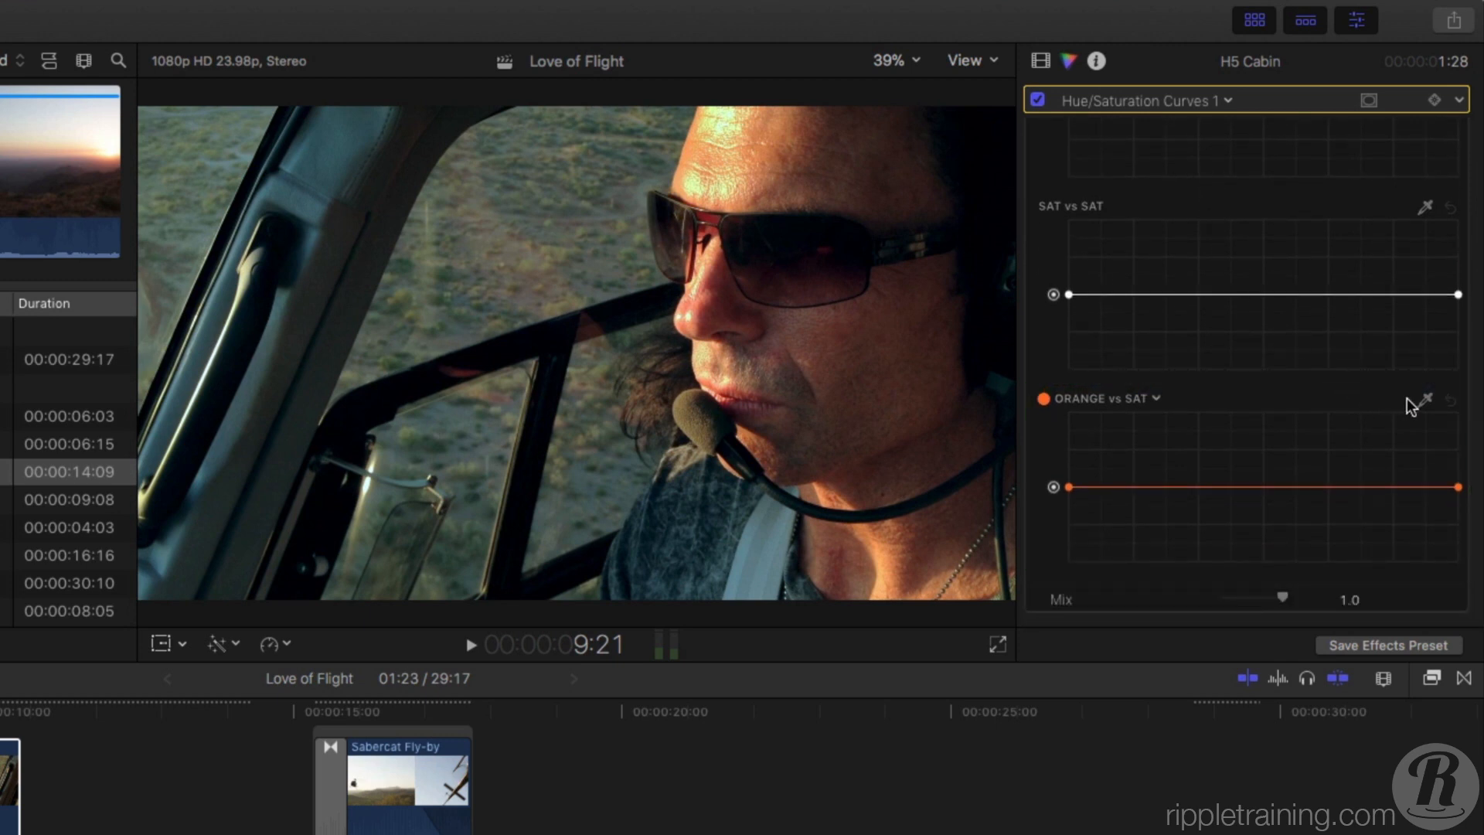
- Sample the man's forehead skin tone and pull its ORANGE vs SAT point down
left_click(1428, 397)
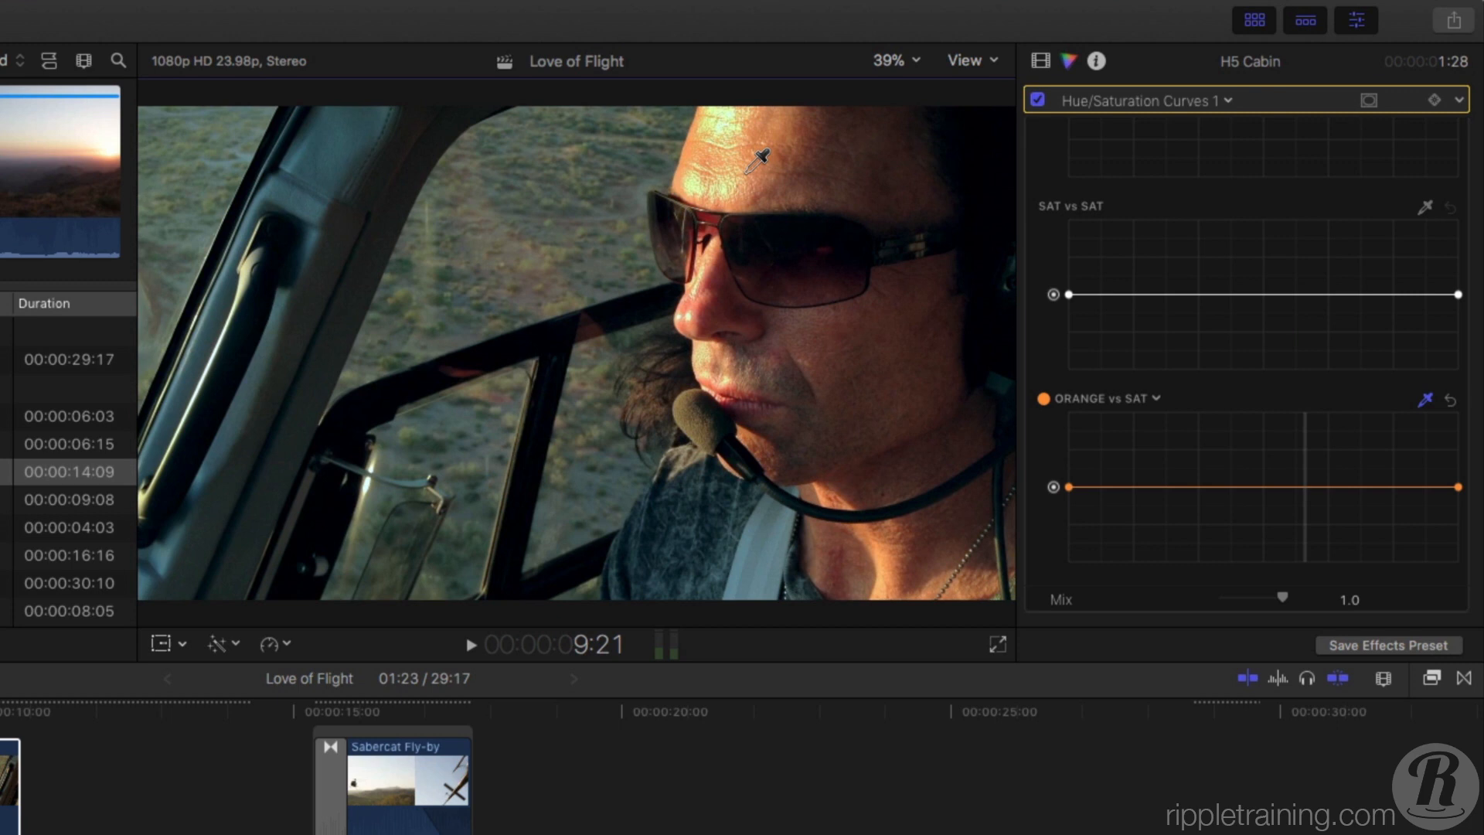
left_click(1308, 486)
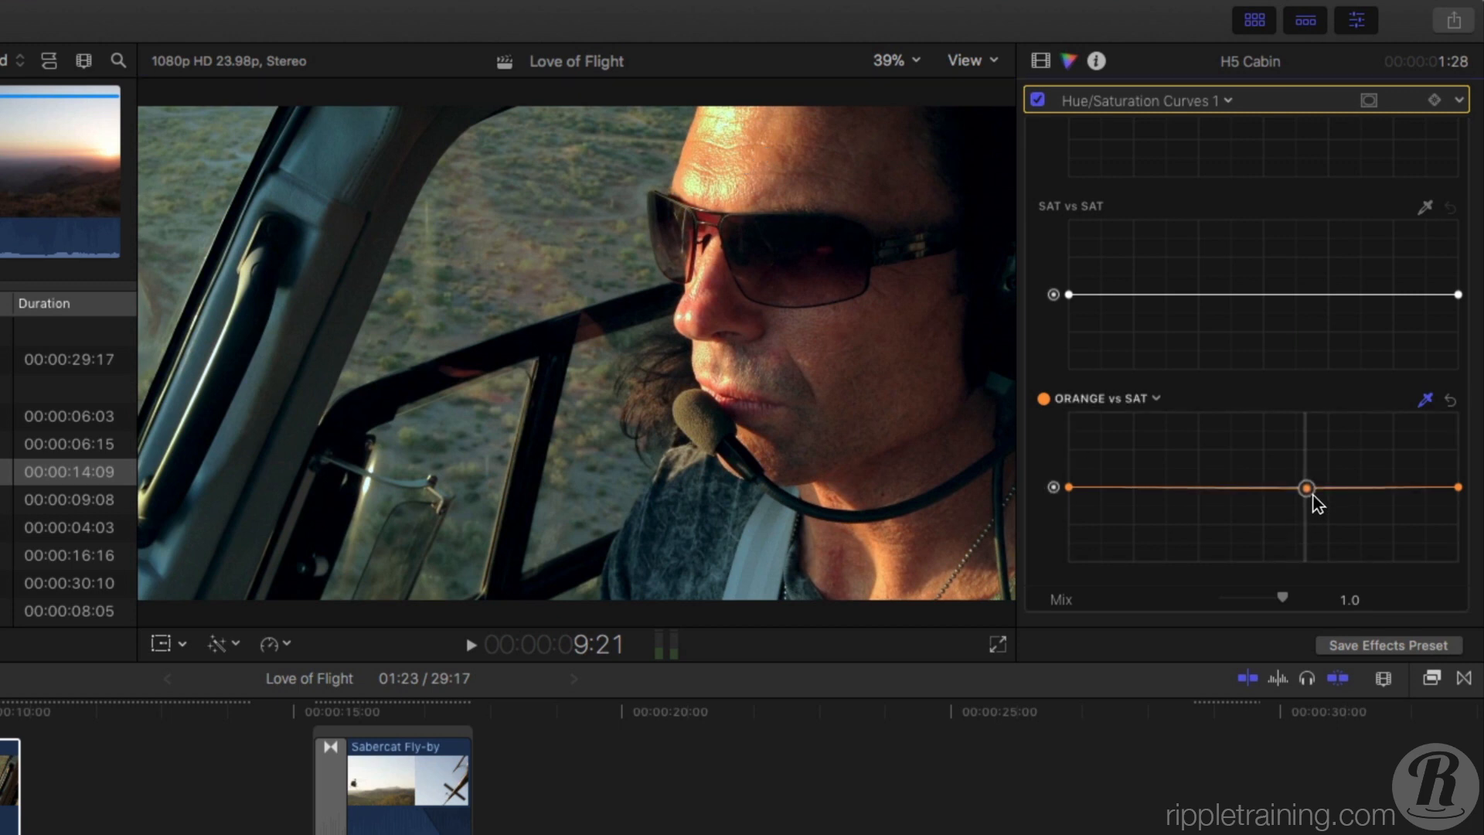
left_click_drag(1308, 488, 1307, 505)
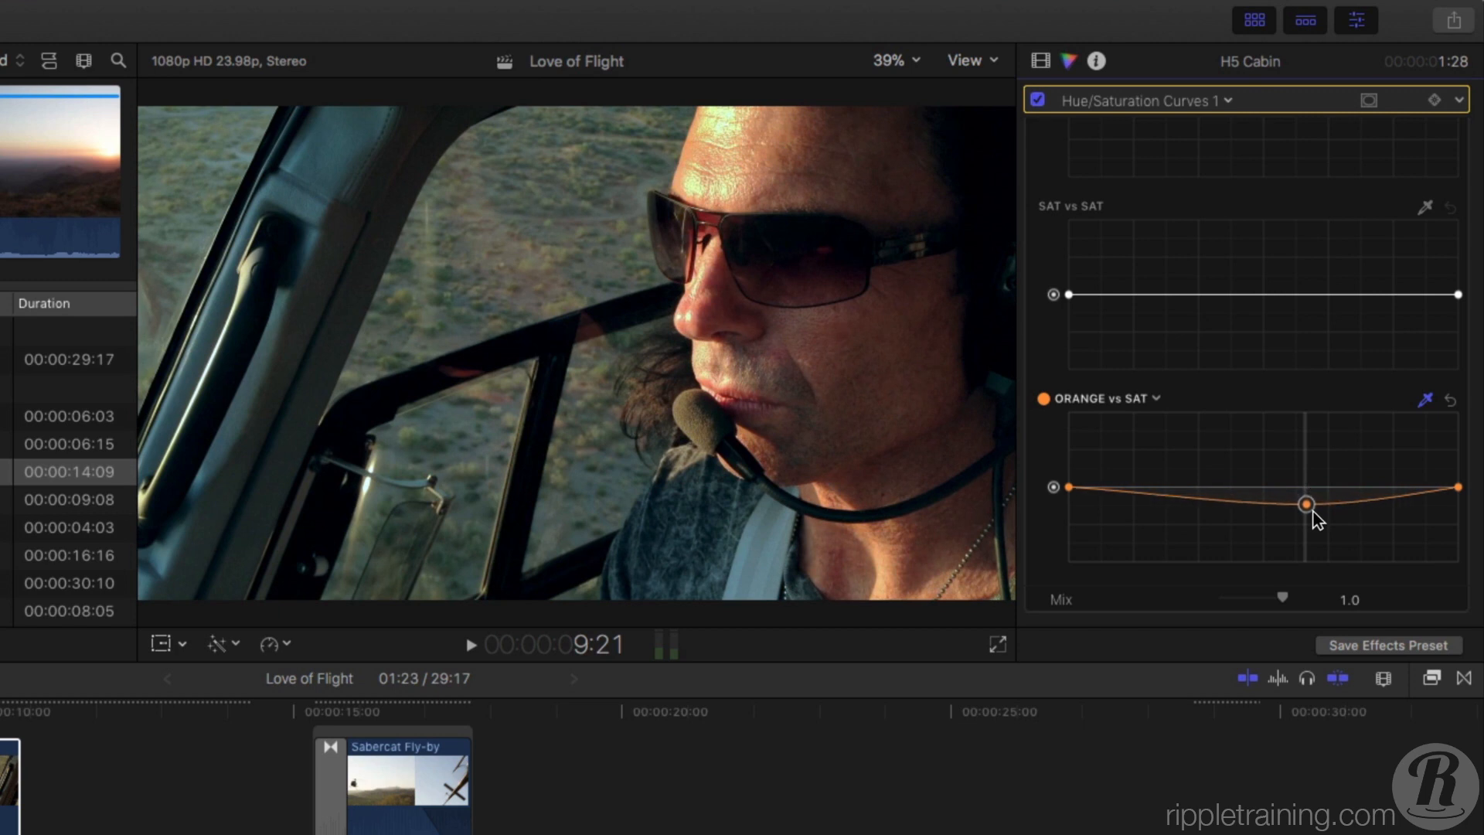